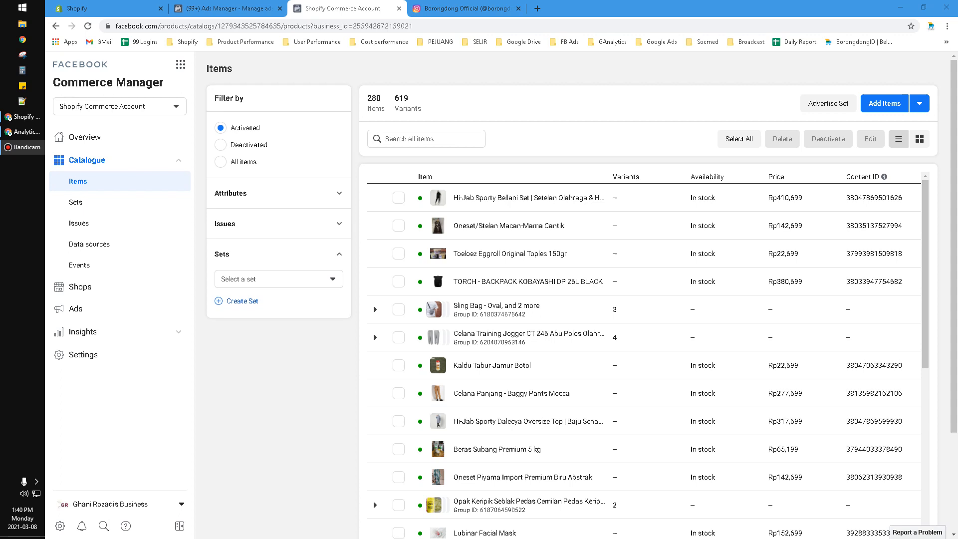
mouse_move(950, 201)
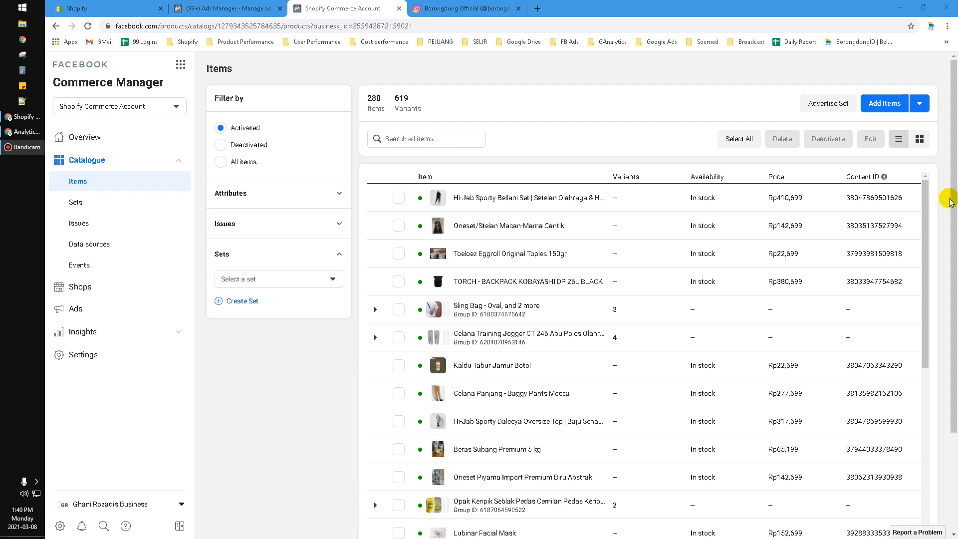
mouse_move(279, 405)
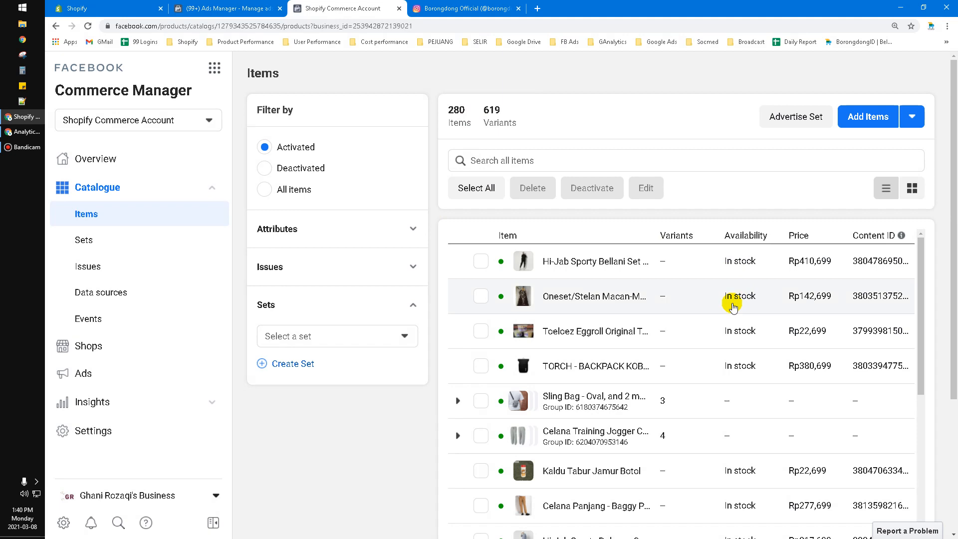
Step: Scroll down the Commerce Manager catalogue items to see more products and variant groups
scroll(down, 3)
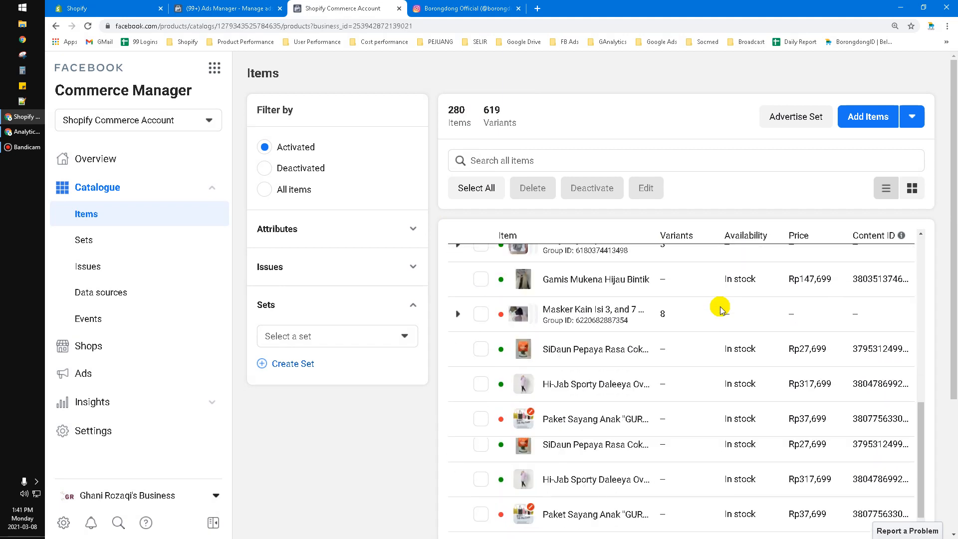
scroll(down, 3)
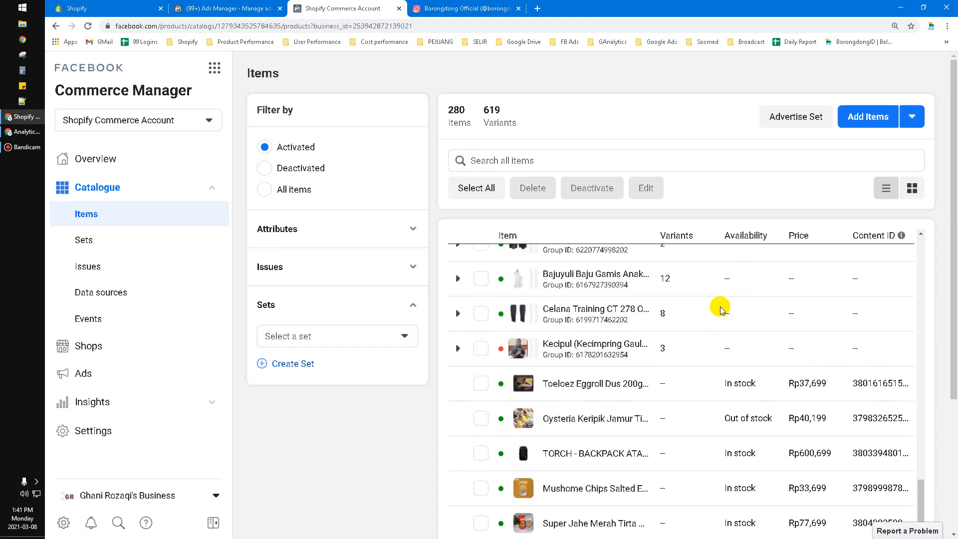
scroll(down, 3)
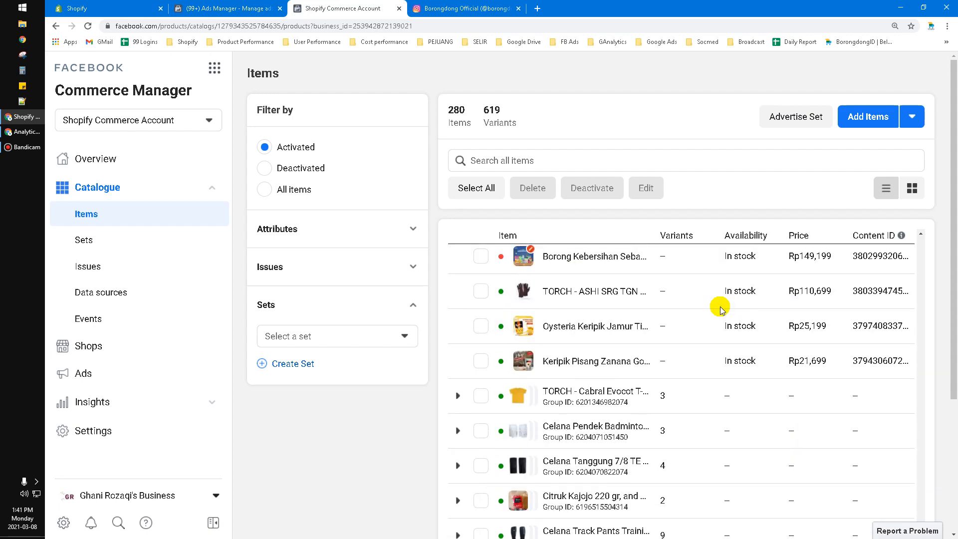
scroll(down, 3)
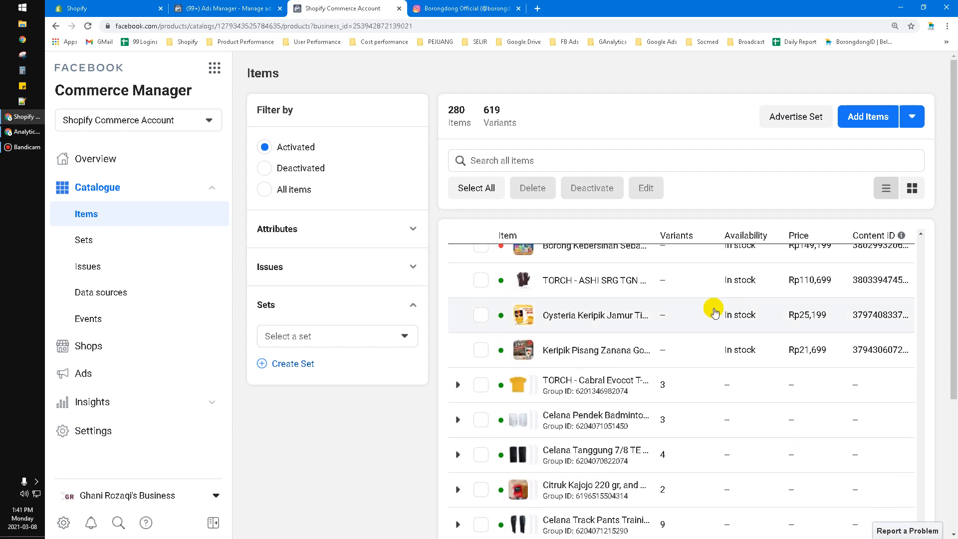
mouse_move(598, 374)
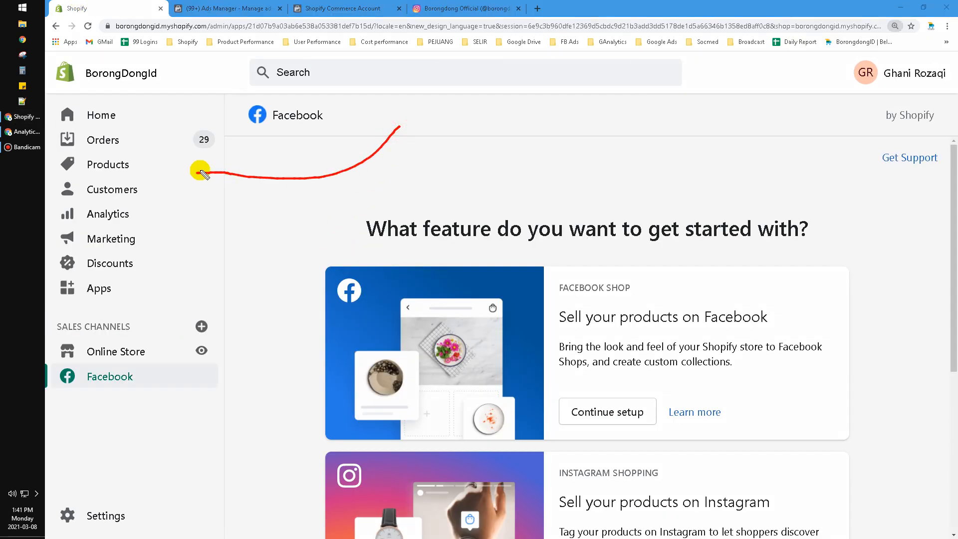
Step: In Products, preview Abon Ayam Sadrasa in the bulk editor, then select Abon Ayam Sinari Pedas Manis
click(108, 163)
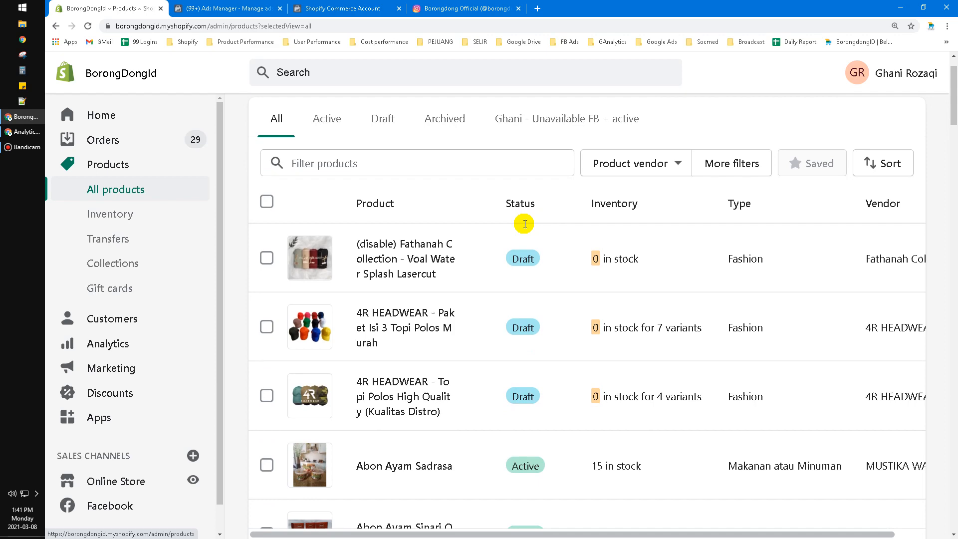
scroll(down, 3)
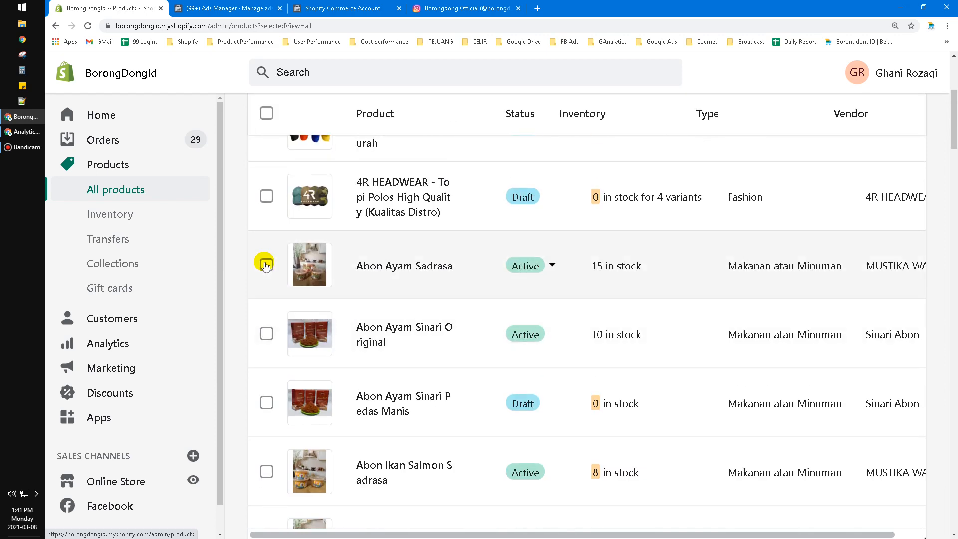
click(266, 265)
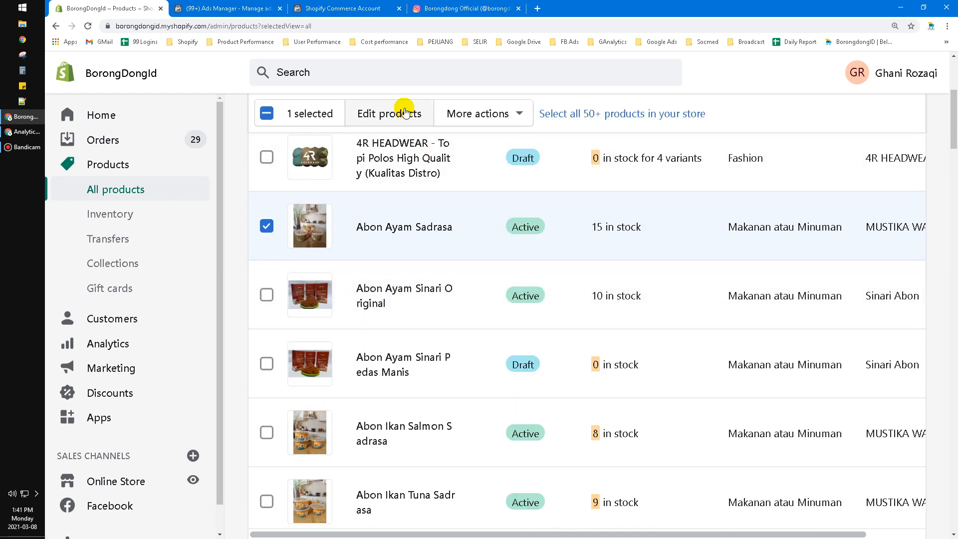
click(389, 114)
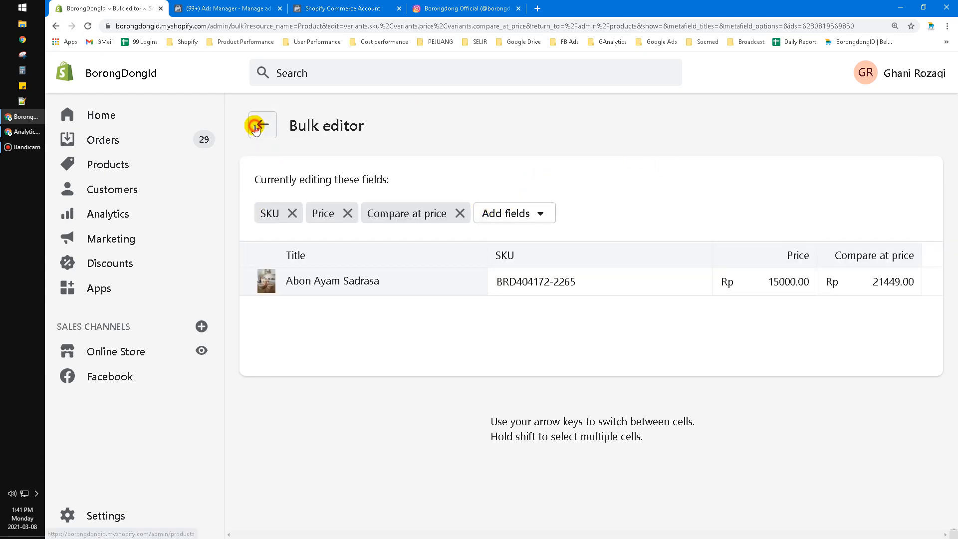
click(261, 125)
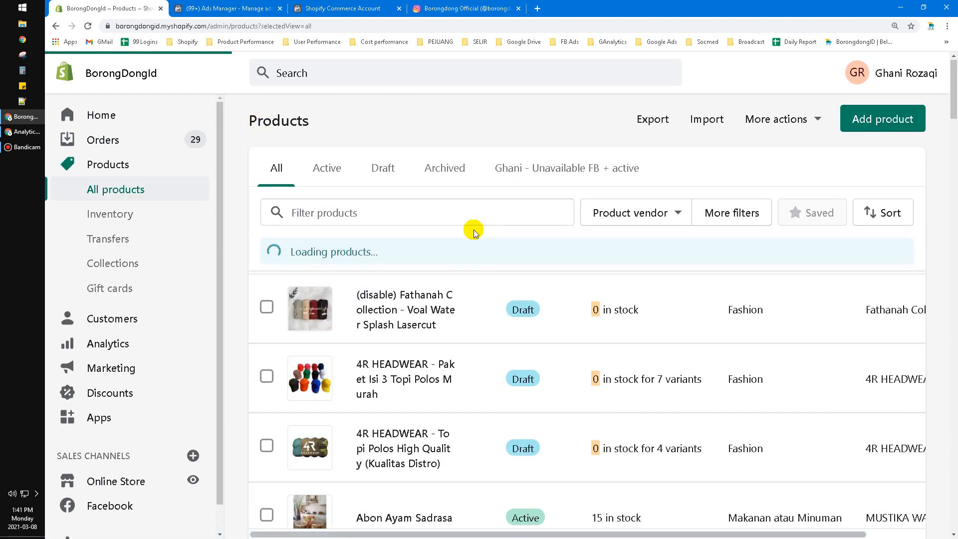
click(267, 216)
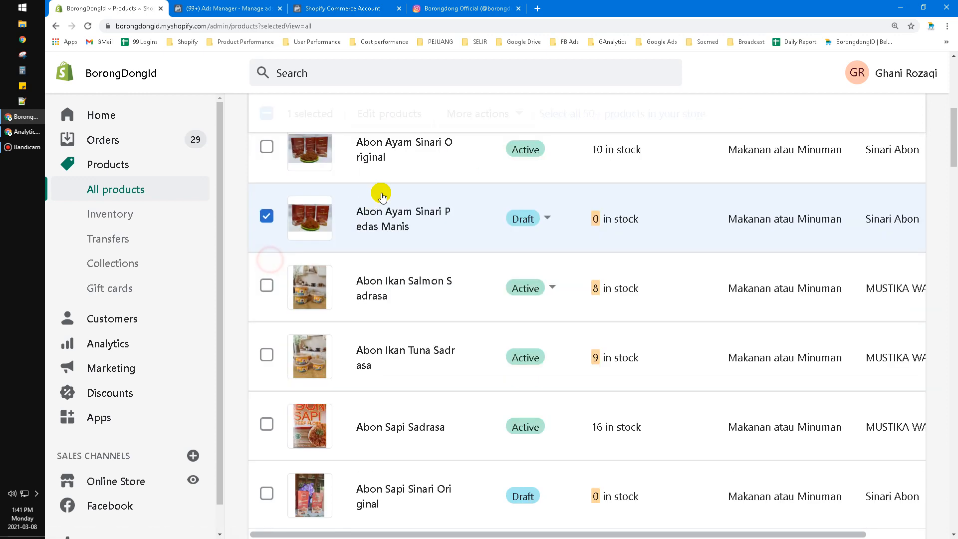
Step: Make Abon Ayam Sinari Pedas Manis available on Facebook, then show active products unavailable on Facebook
click(483, 114)
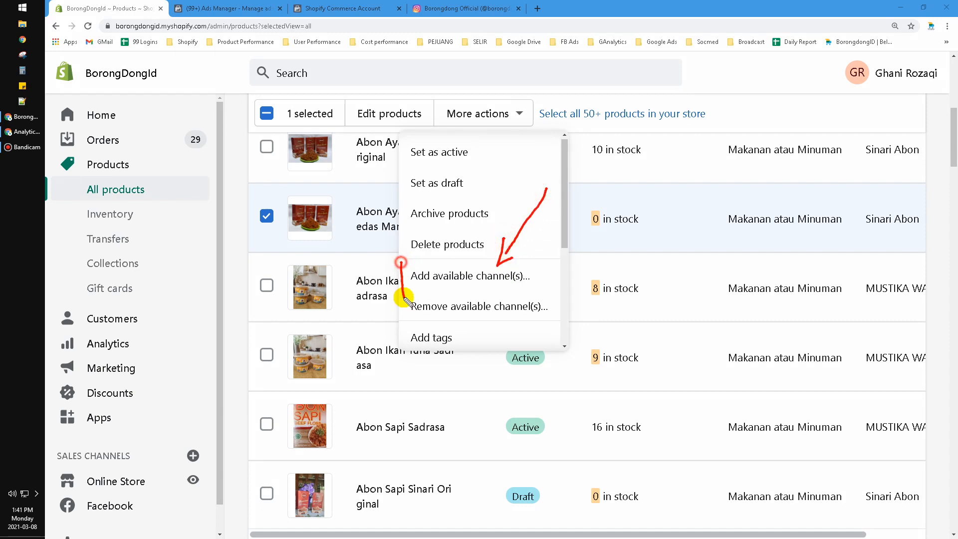
click(469, 276)
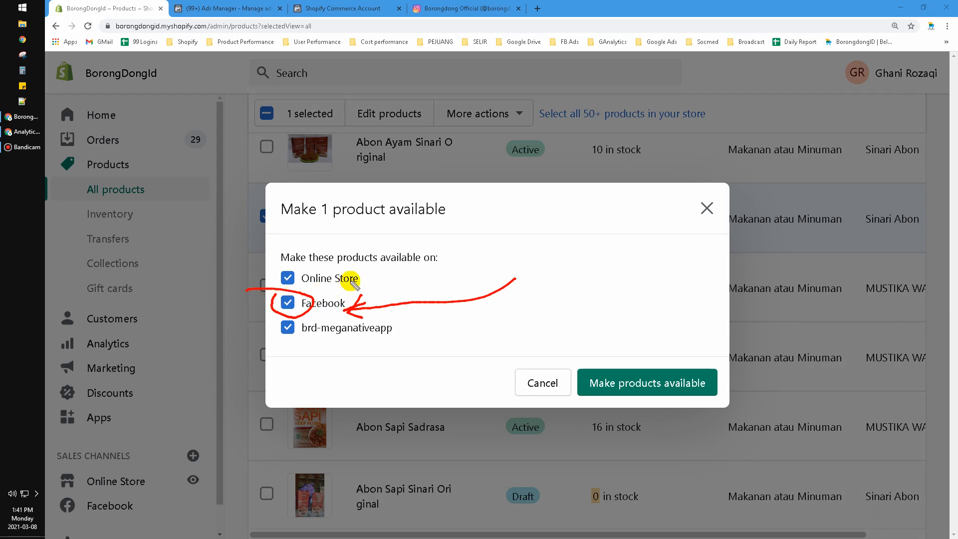
mouse_move(663, 316)
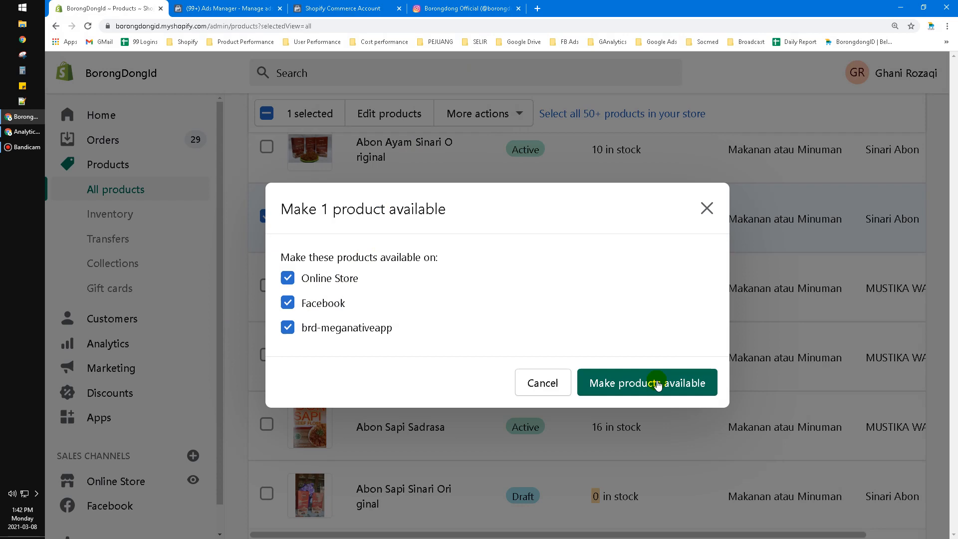
click(647, 383)
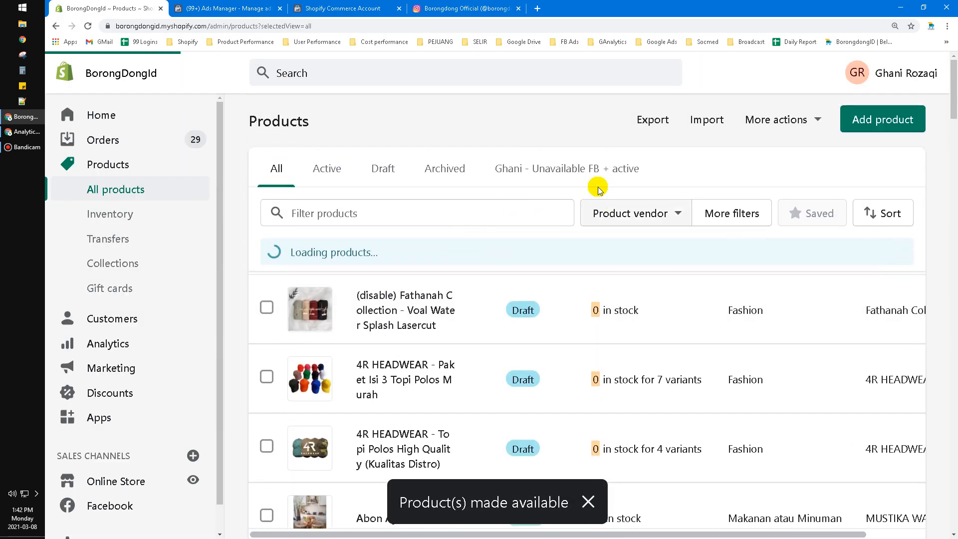
click(566, 169)
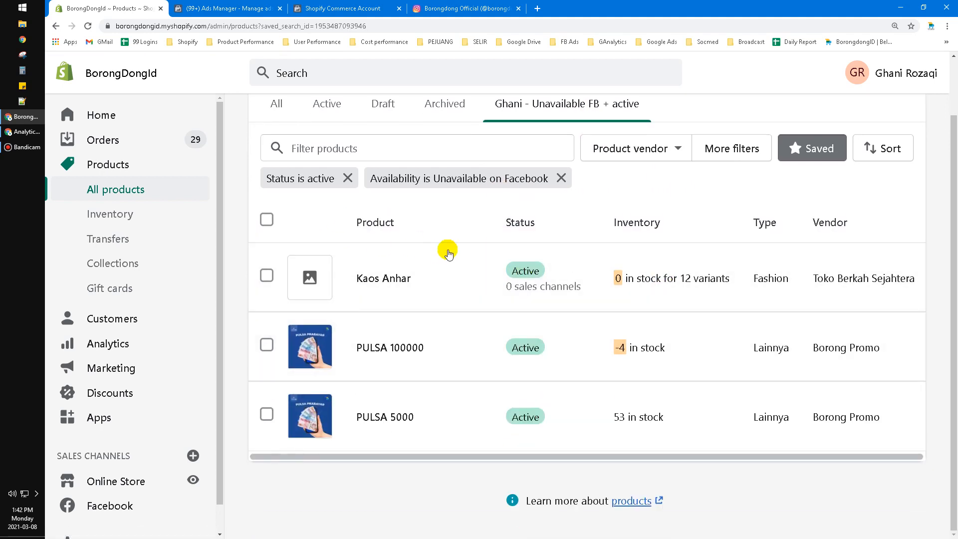
Step: Return to the Commerce Manager catalogue Items page showing 280 activated items
click(340, 9)
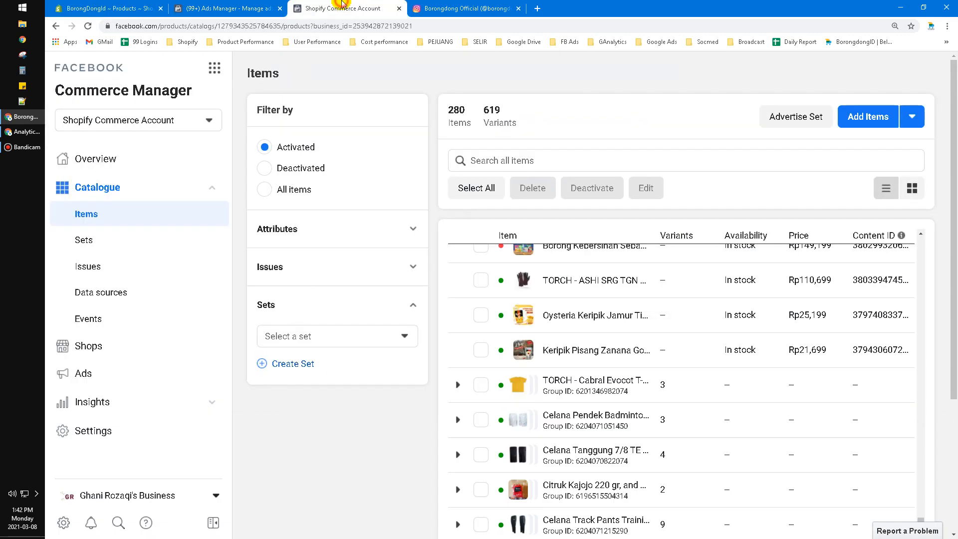
mouse_move(650, 341)
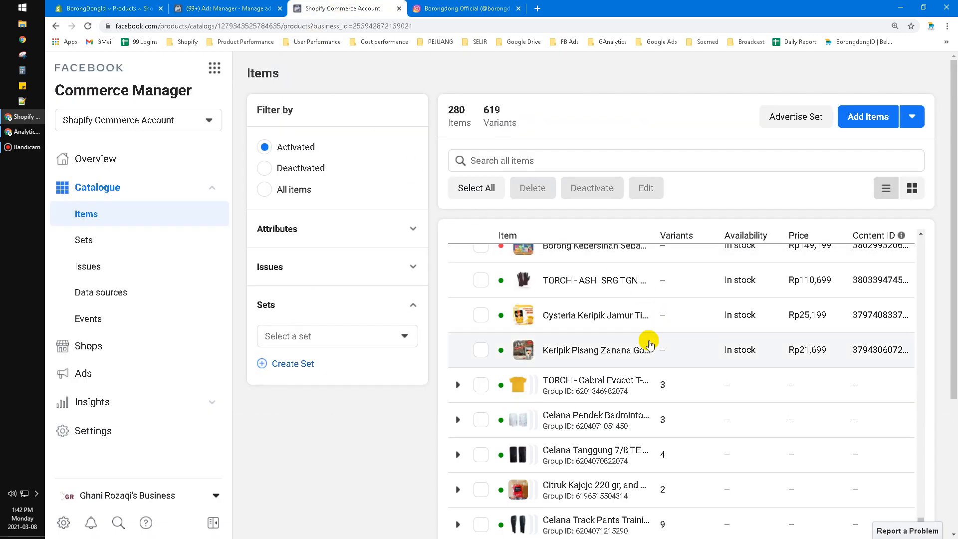